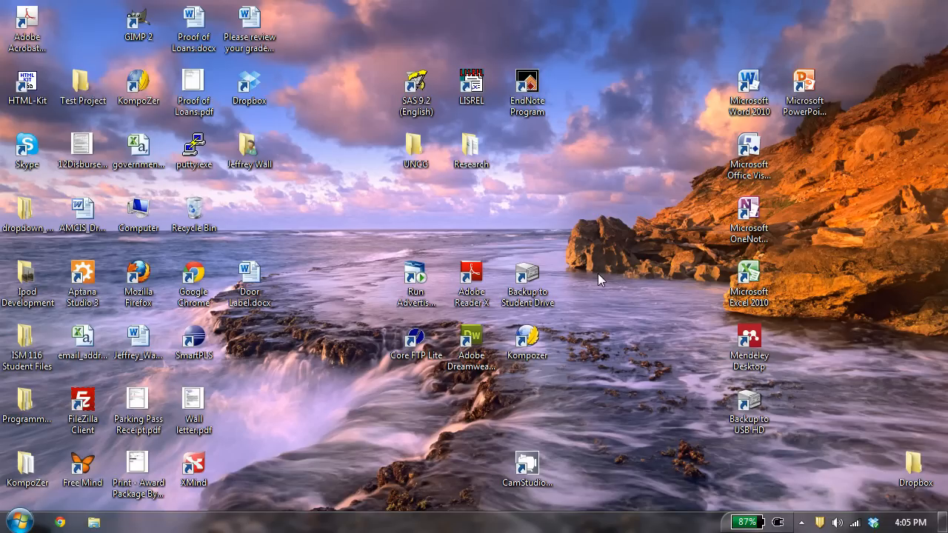
Step: Create a new folder named html_files on the desktop beside the Research folder
{"action": "right_click", "coordinate": [600, 280]}
{"action": "type", "text": "html files"}
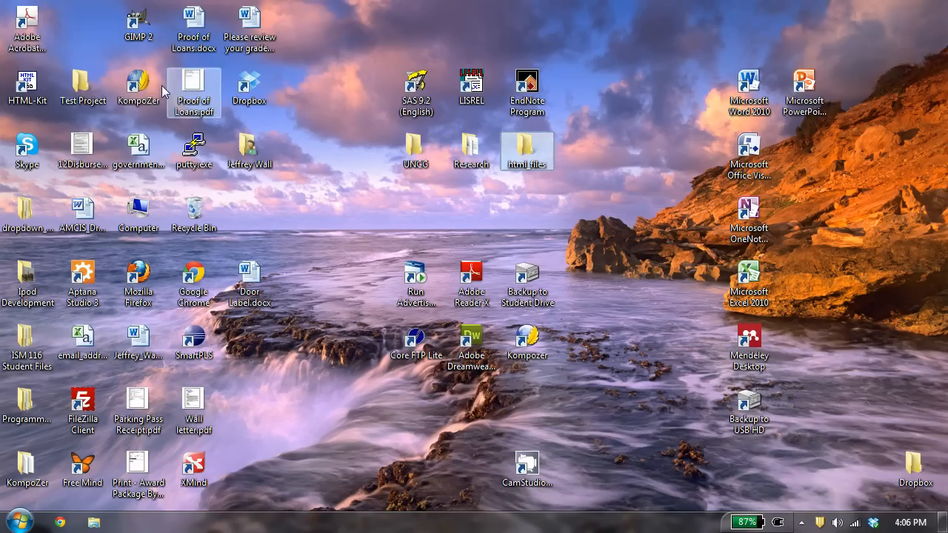
Step: Launch KompoZer from its desktop shortcut to a blank untitled page
{"action": "double_click", "coordinate": [138, 88]}
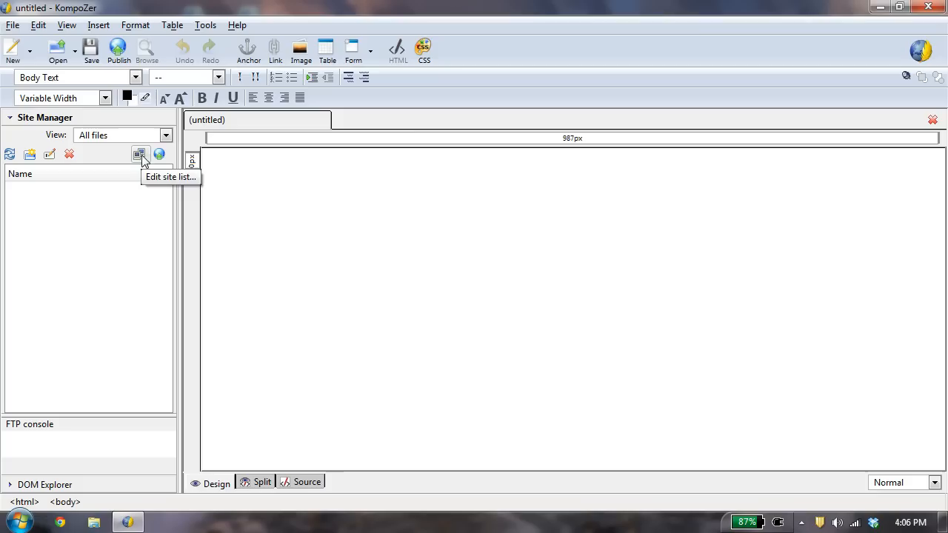
Step: Add a Site Manager site 'My Site' with the desktop html_files folder as its local folder
{"action": "left_click", "coordinate": [139, 154]}
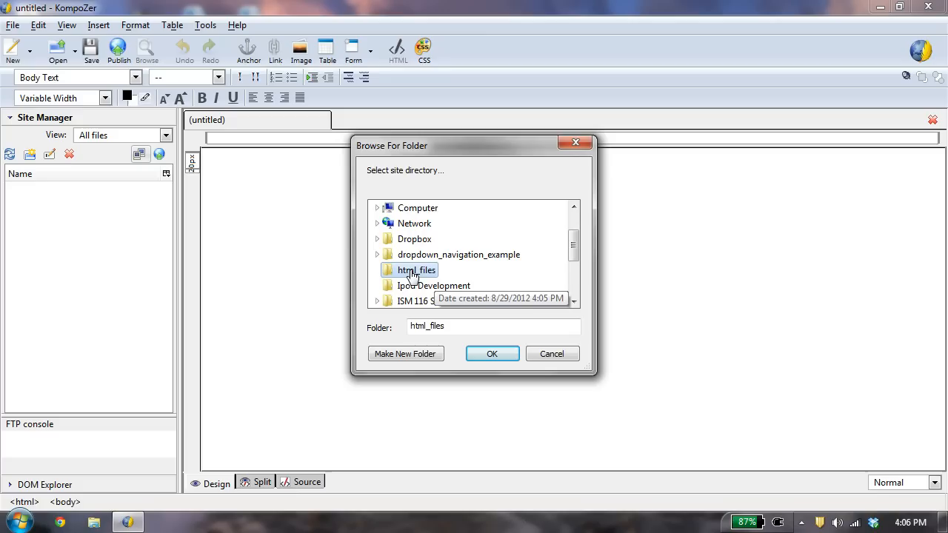
{"action": "left_click", "coordinate": [492, 352]}
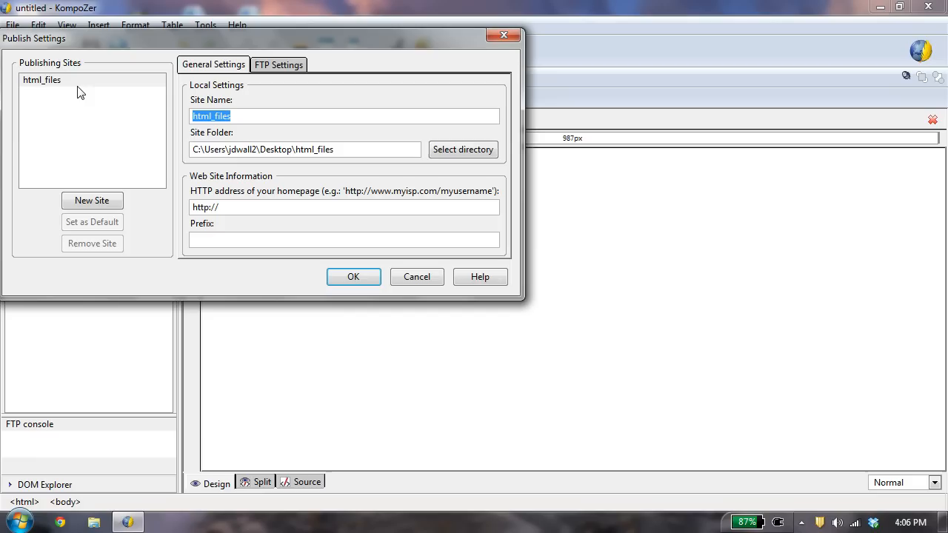
{"action": "type", "text": "My Site"}
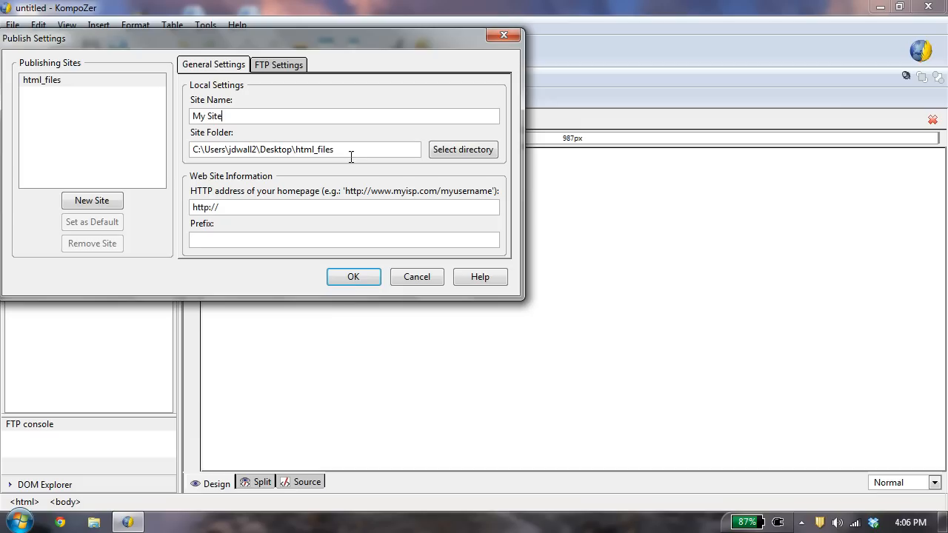
{"action": "left_click", "coordinate": [353, 277]}
{"action": "type", "text": "Home"}
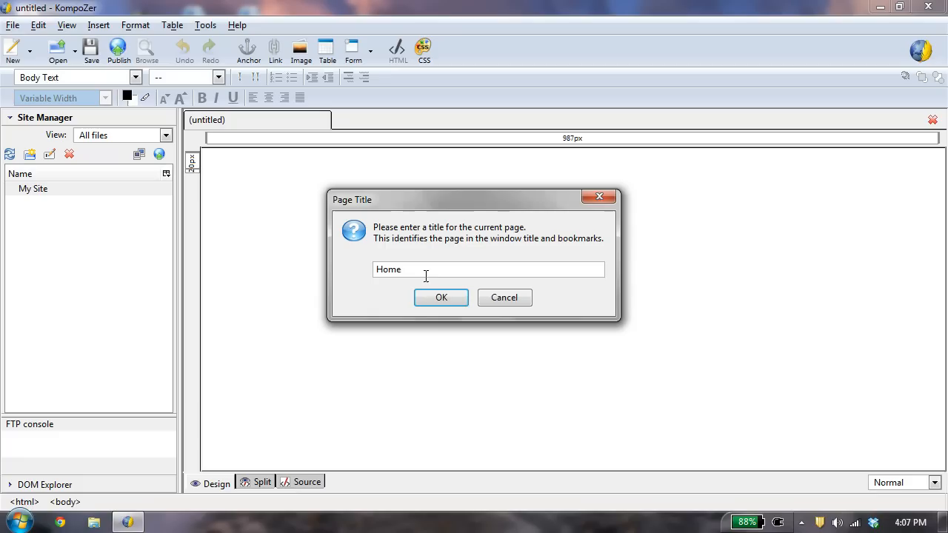
Step: Confirm Home as the page title when saving the new page
{"action": "left_click", "coordinate": [441, 296]}
{"action": "type", "text": "index.ht"}
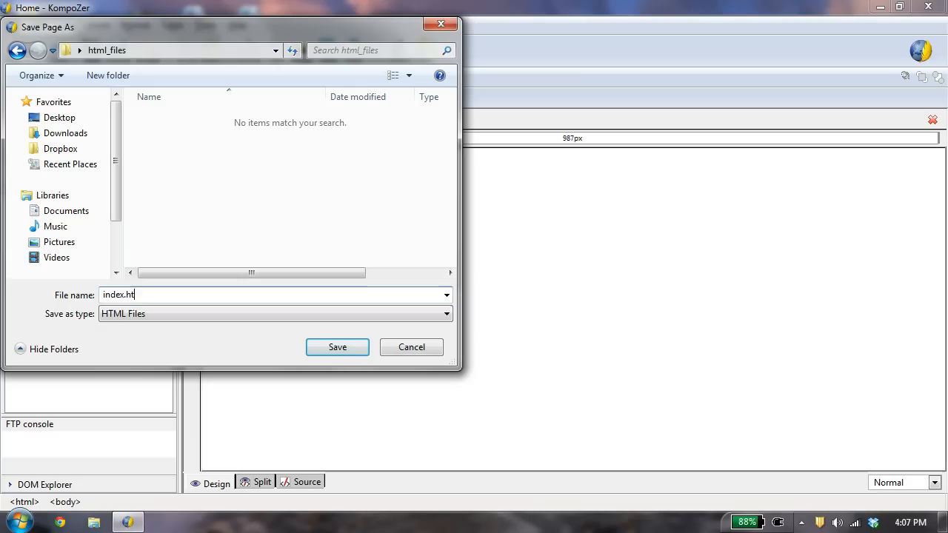
Step: Save the Home page as index.html in html_files so it appears under My Site
{"action": "left_click", "coordinate": [337, 347]}
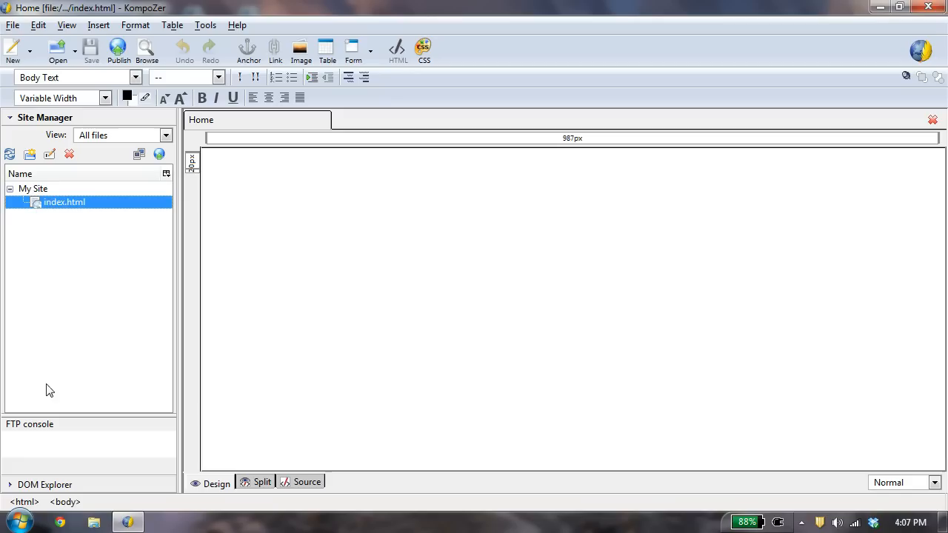
{"action": "mouse_move", "coordinate": [89, 344]}
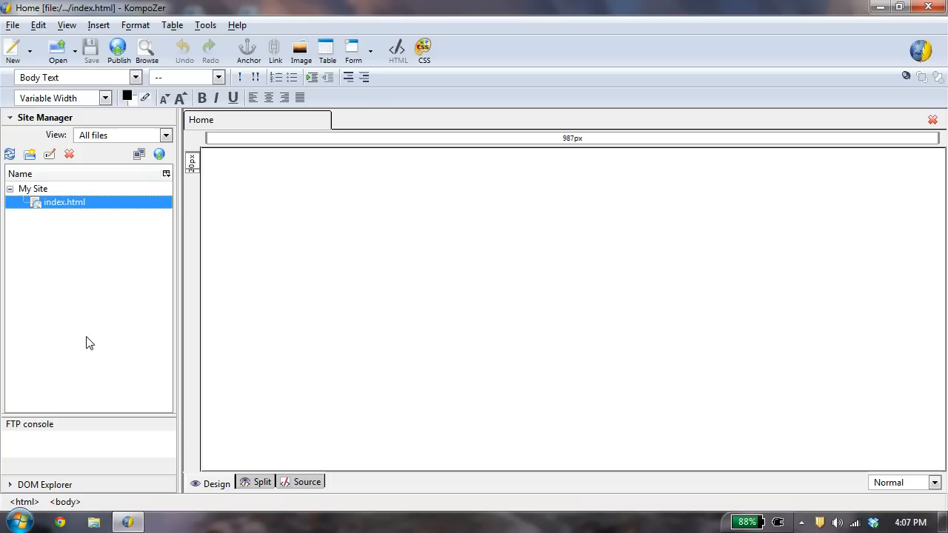